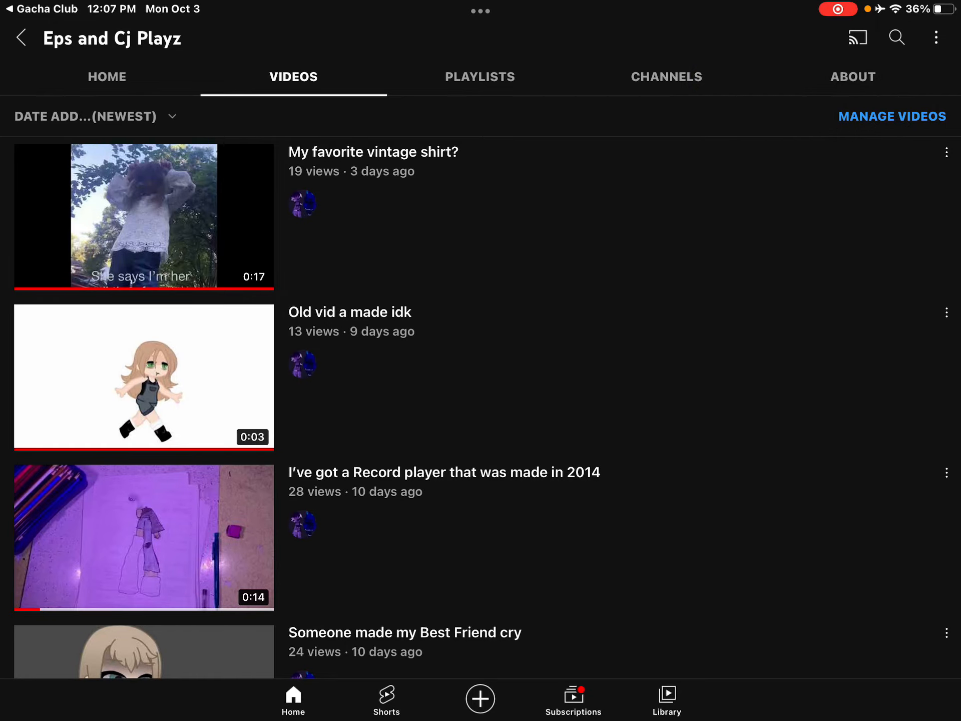
# - Scroll the channel's Videos list down to older uploads until Outfit BATTLE appears
pyautogui.scroll(-3)
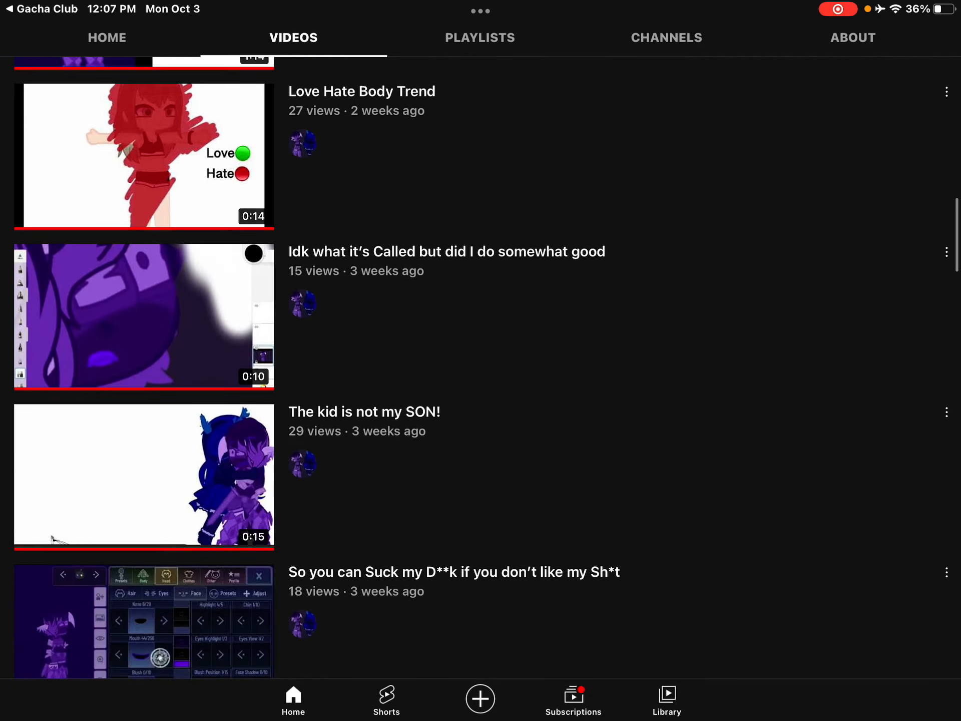
pyautogui.scroll(-3)
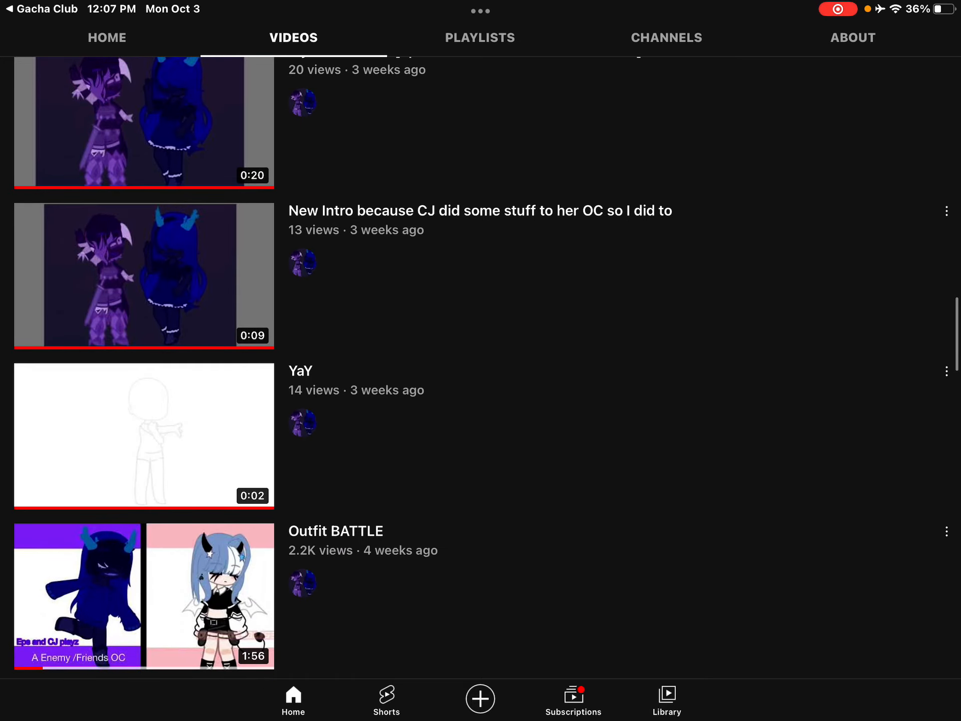
pyautogui.click(144, 436)
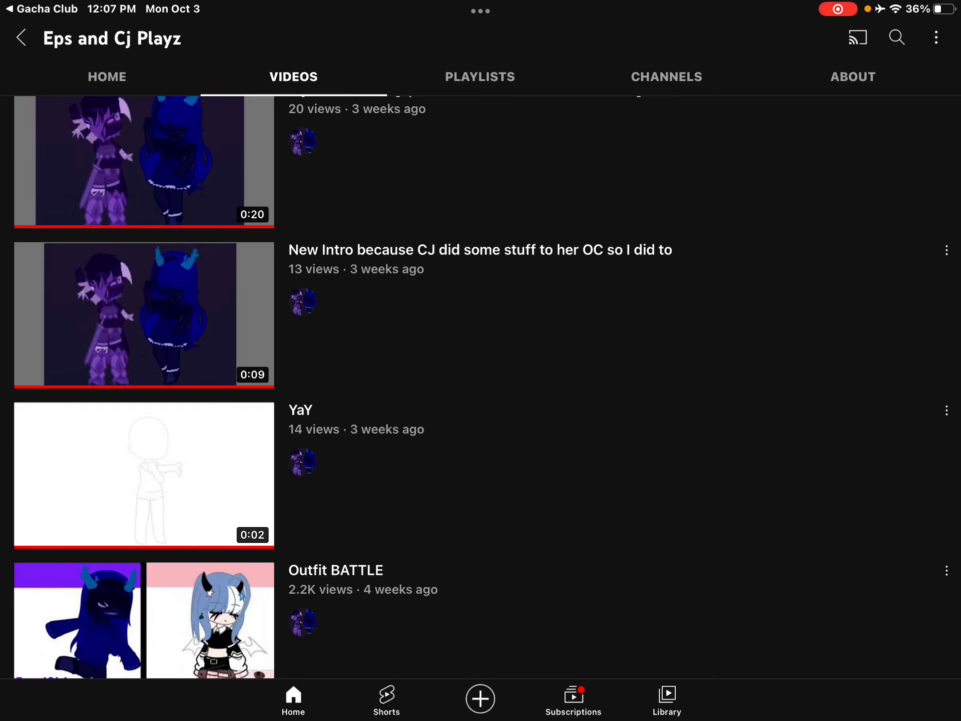
pyautogui.scroll(-3)
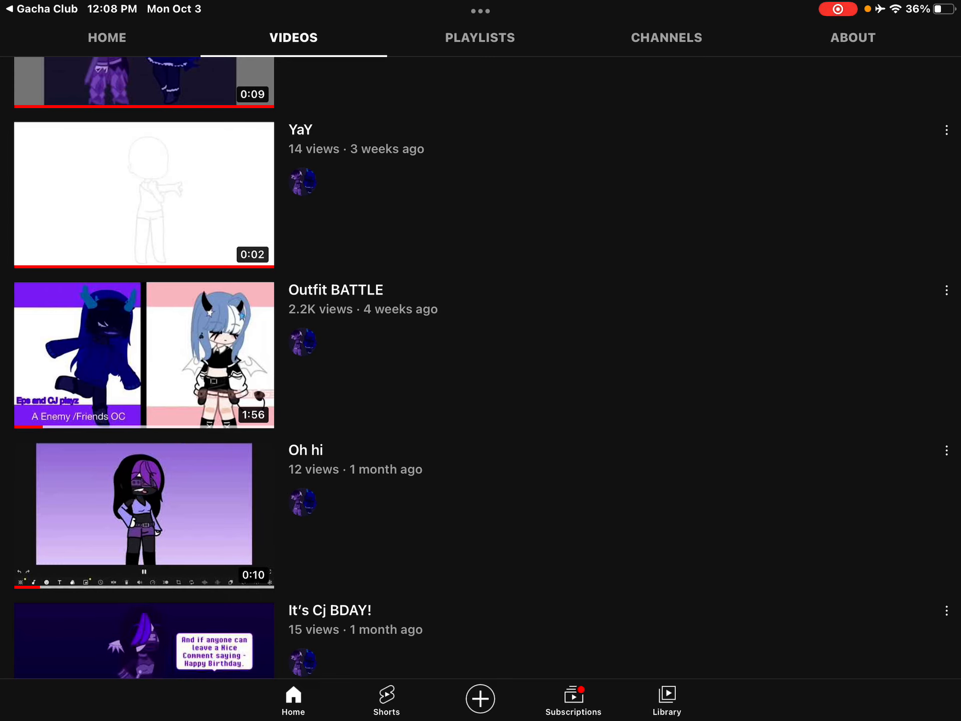
# - Open the Outfit BATTLE video and scroll down to its Comments section
pyautogui.click(143, 354)
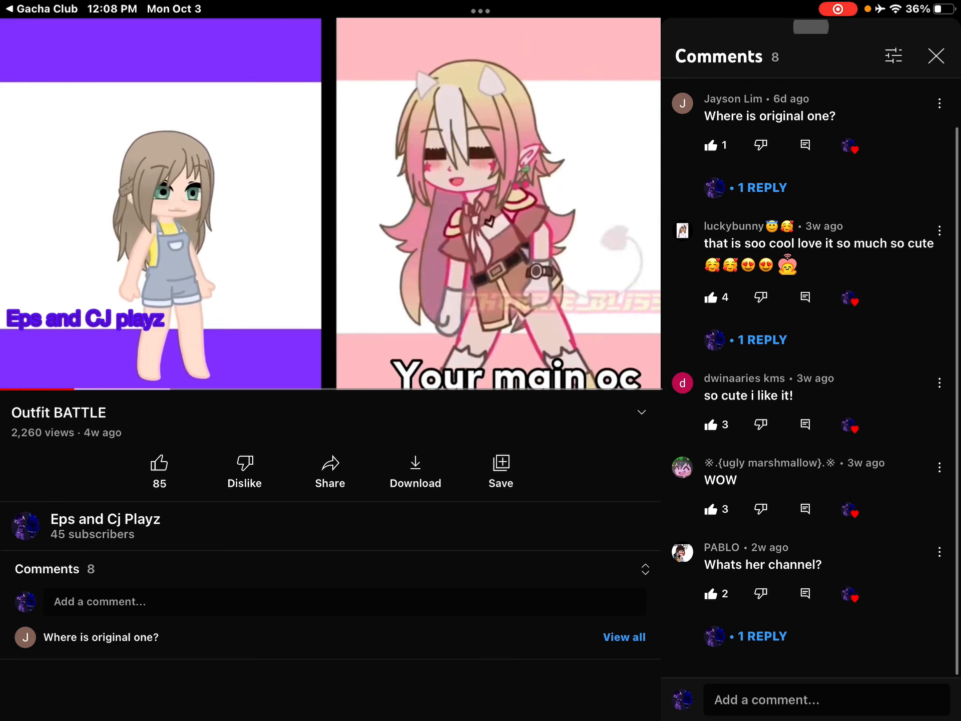
pyautogui.scroll(-3)
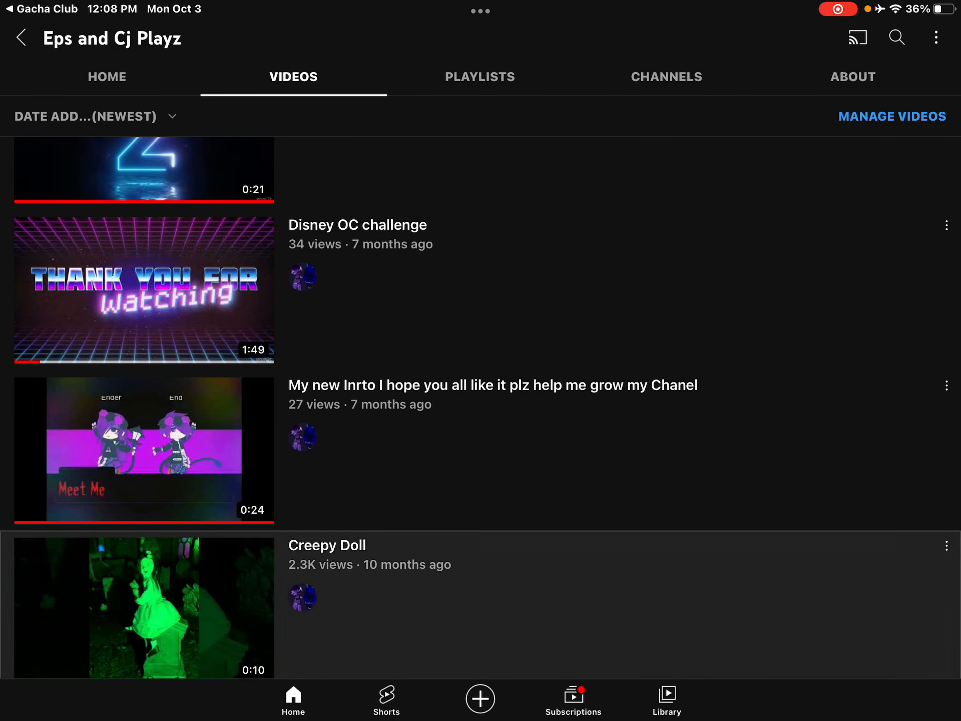
# - Scroll the video list back toward recent uploads so Outfit BATTLE, YaY and New Intro show
pyautogui.scroll(-3)
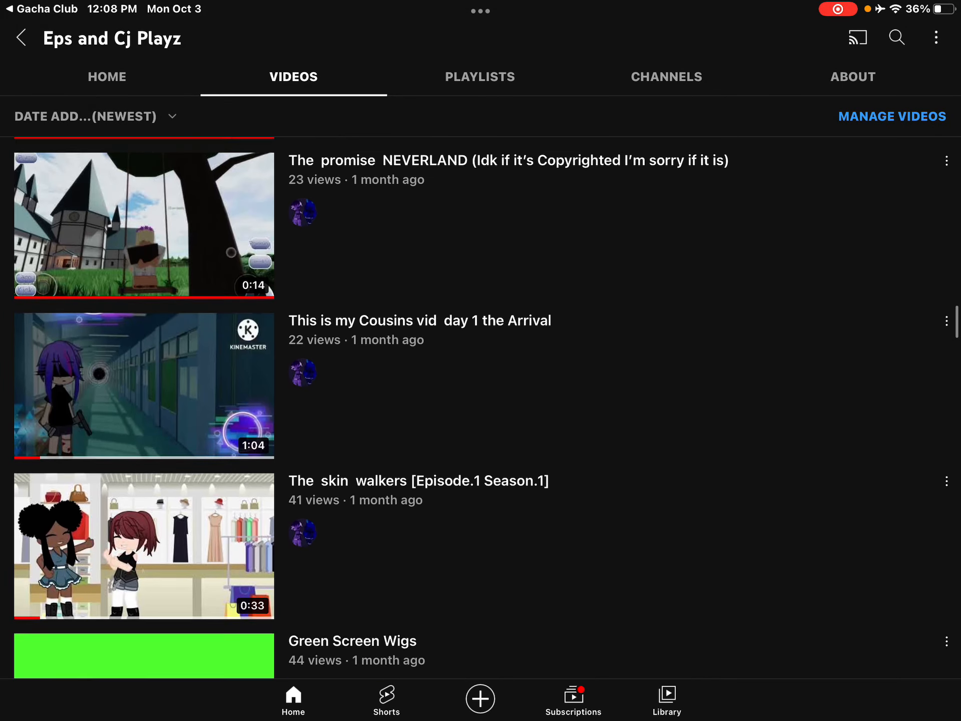
pyautogui.scroll(-3)
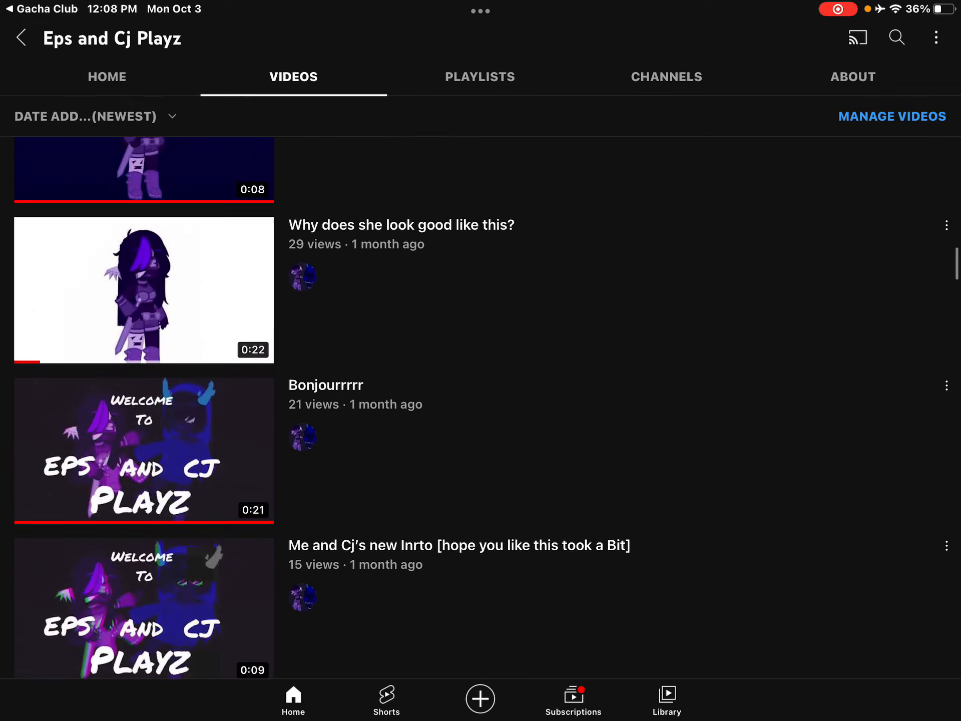
pyautogui.scroll(-3)
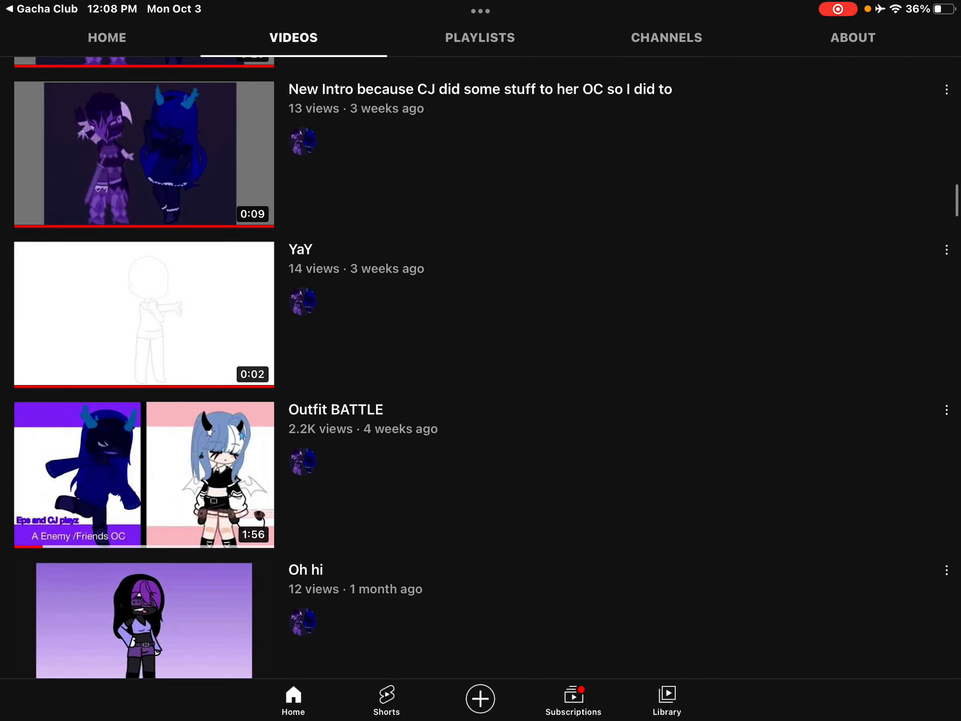